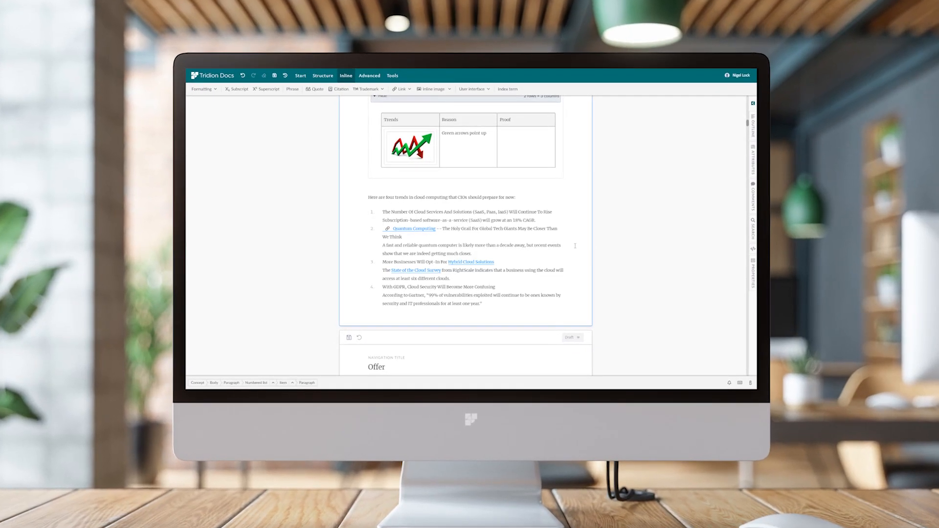
Step: Jump to the released Pain Points topic from the DesignStream Sales Guide outline
{"action": "scroll", "scroll_direction": "up", "scroll_amount": 3}
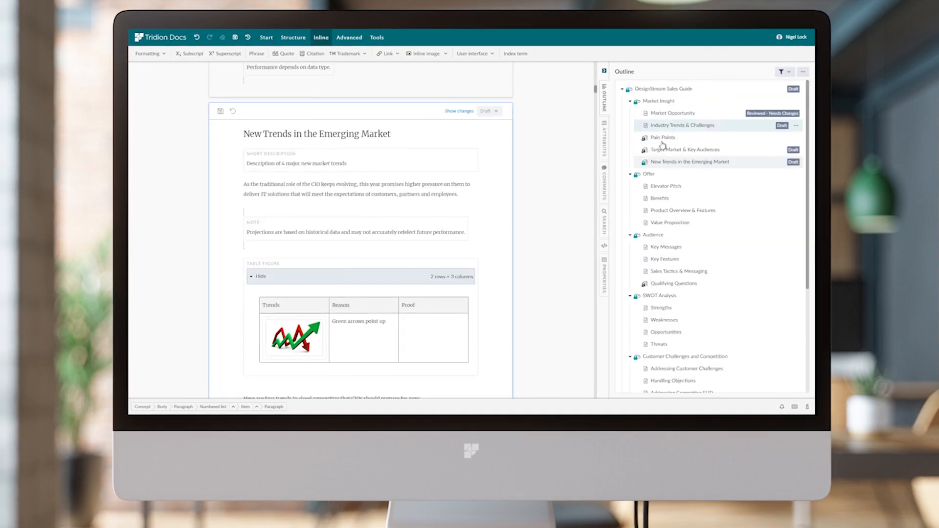
{"action": "left_click", "coordinate": [662, 137]}
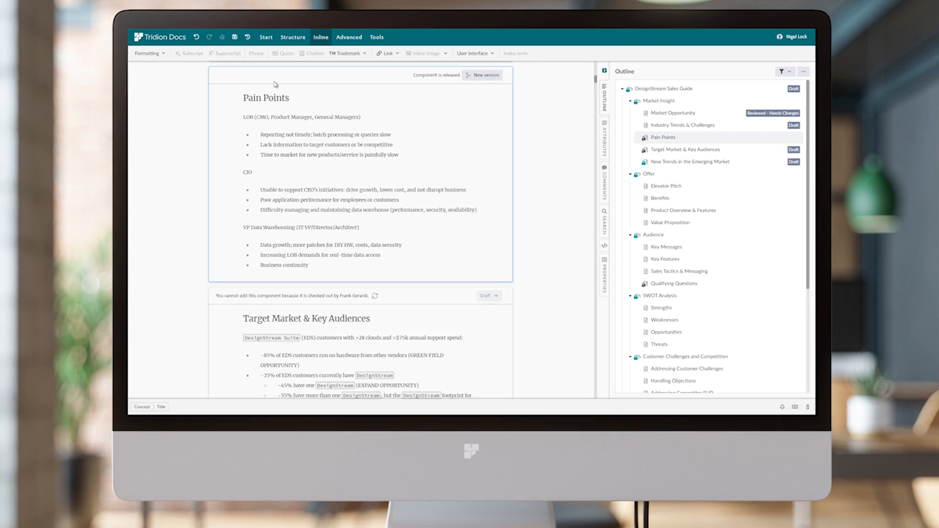
{"action": "mouse_move", "coordinate": [483, 75]}
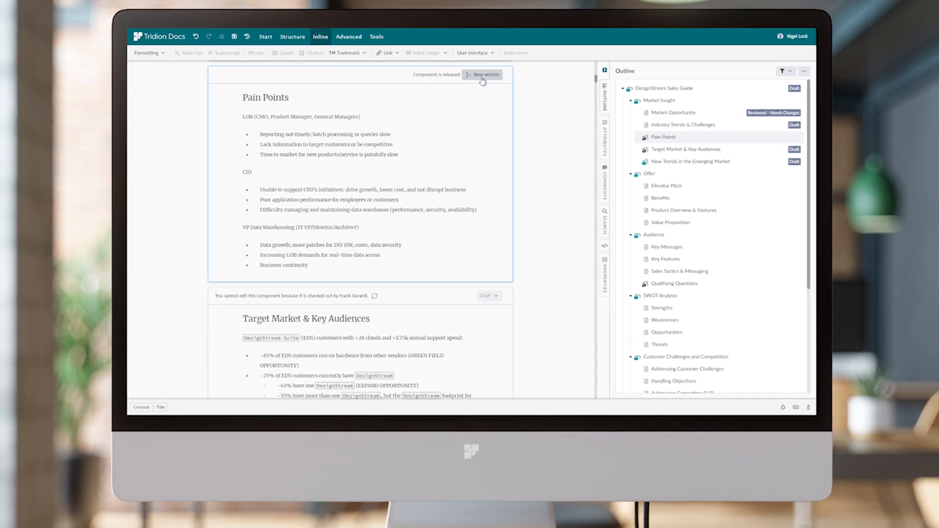
Step: Create a new Draft version of the Pain Points topic, keeping its properties
{"action": "left_click", "coordinate": [483, 75]}
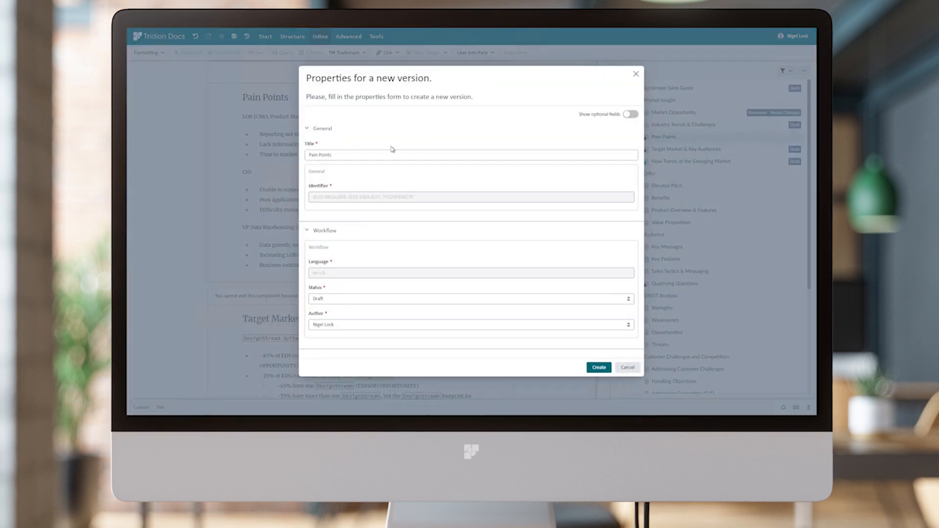
{"action": "mouse_move", "coordinate": [358, 120]}
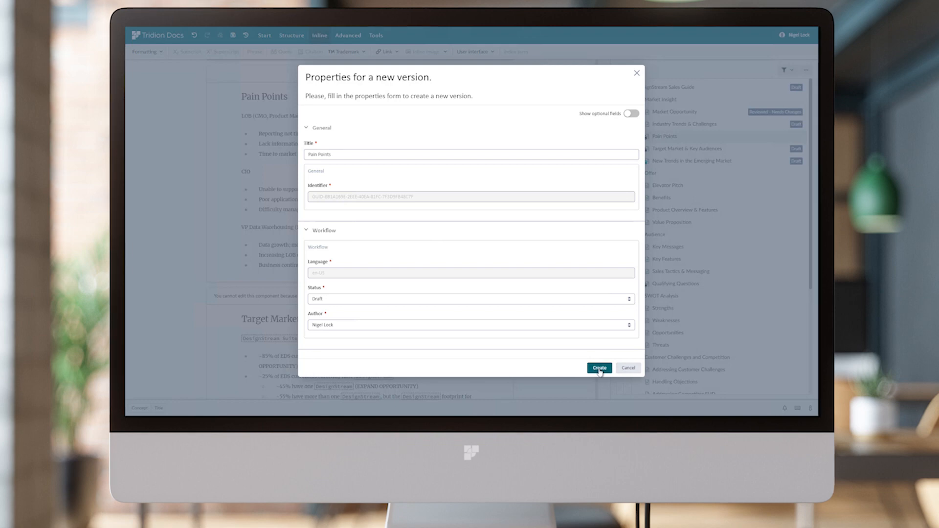
{"action": "left_click", "coordinate": [599, 368]}
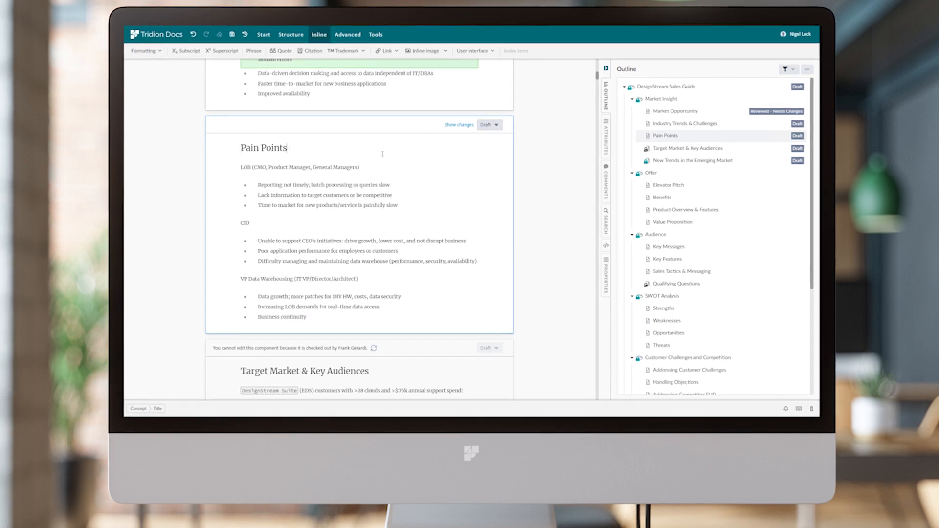
Step: Extend the topic title to read 'Pain Points for this year'
{"action": "left_click", "coordinate": [290, 148]}
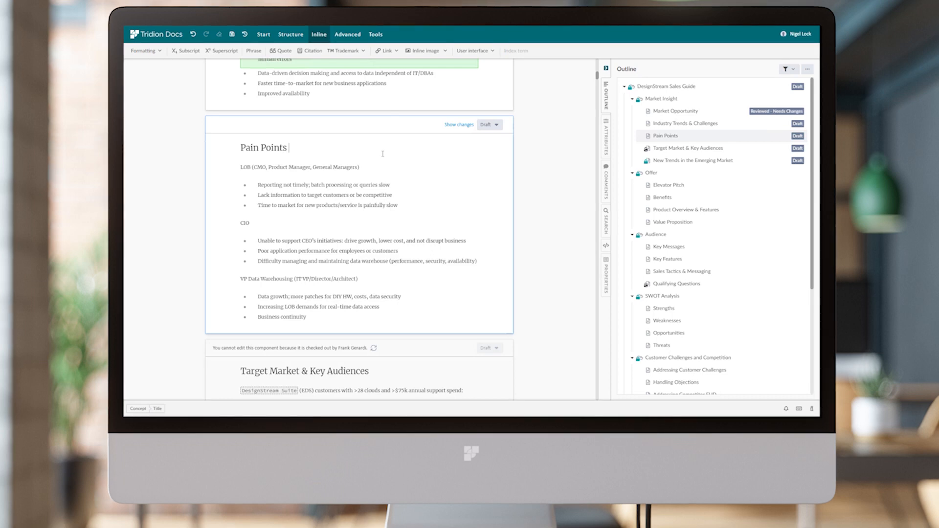
{"action": "type", "text": "for this year"}
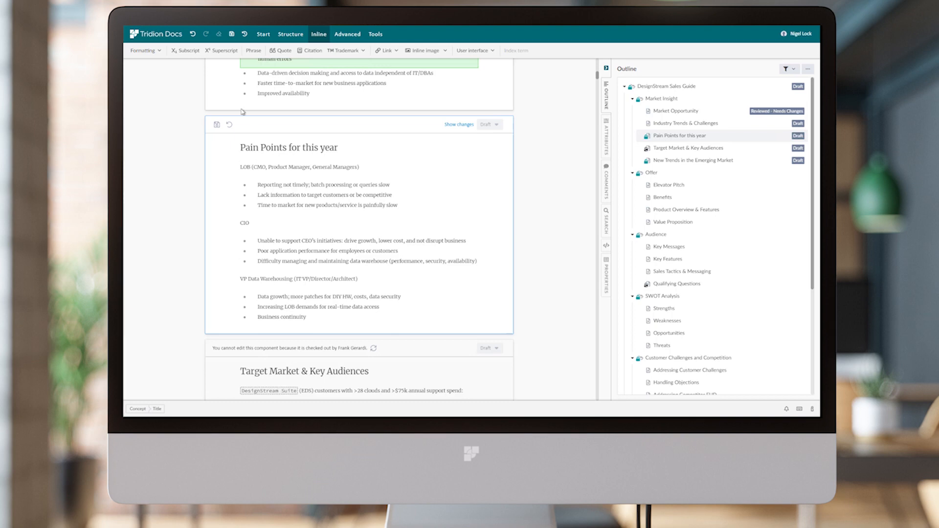
{"action": "mouse_move", "coordinate": [217, 124]}
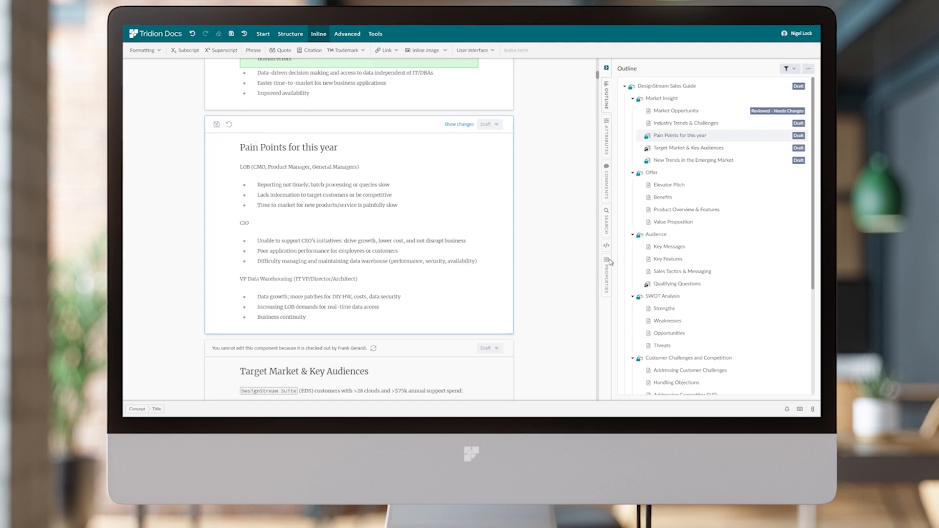
Step: Show the topic's properties with optional fields and review the General, Version and Taxonomy sections
{"action": "left_click", "coordinate": [606, 276]}
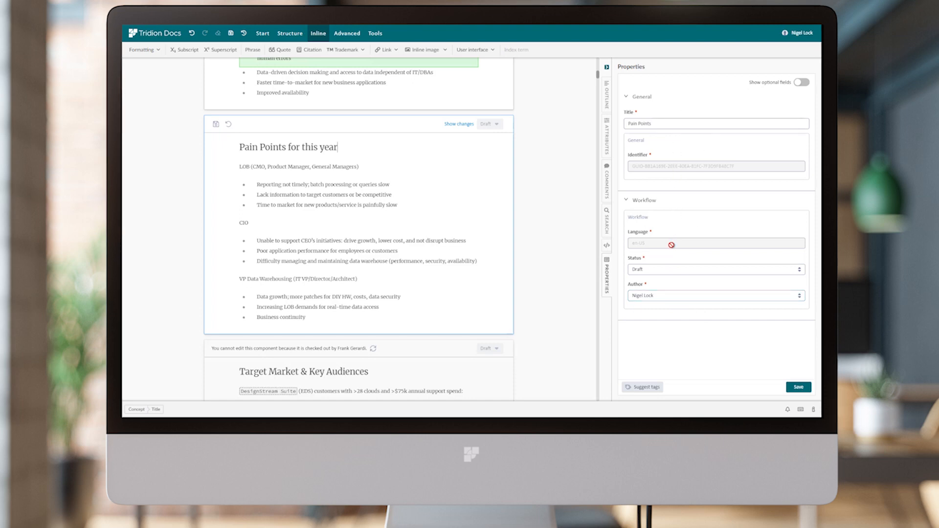
{"action": "left_click", "coordinate": [802, 82]}
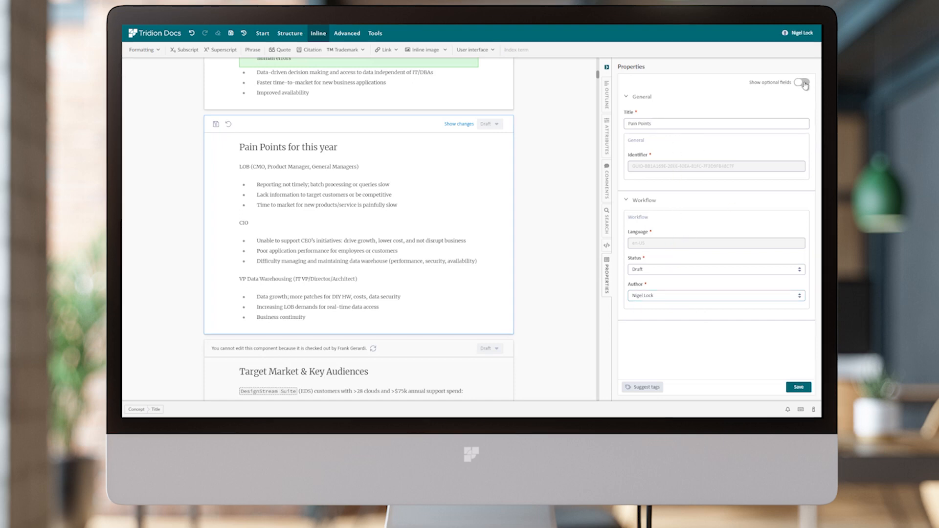
{"action": "left_click", "coordinate": [801, 82]}
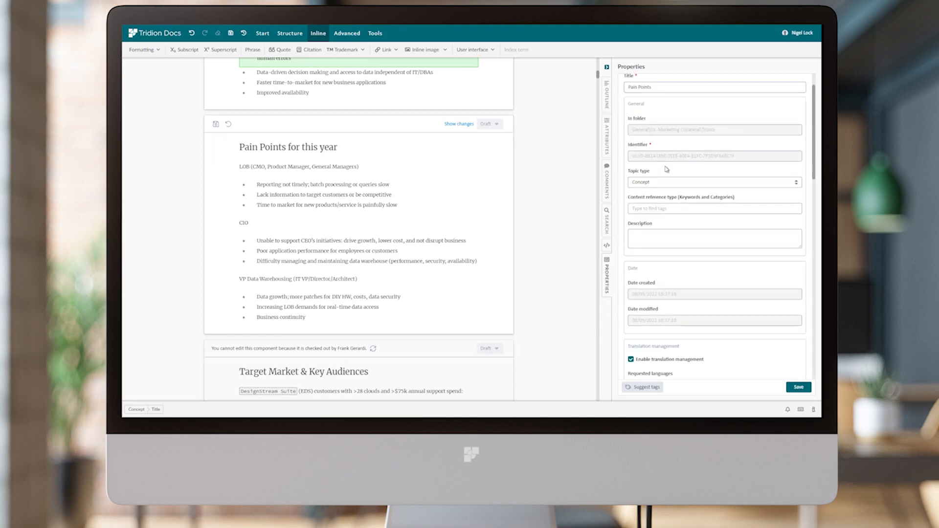
{"action": "scroll", "scroll_direction": "down", "scroll_amount": 3}
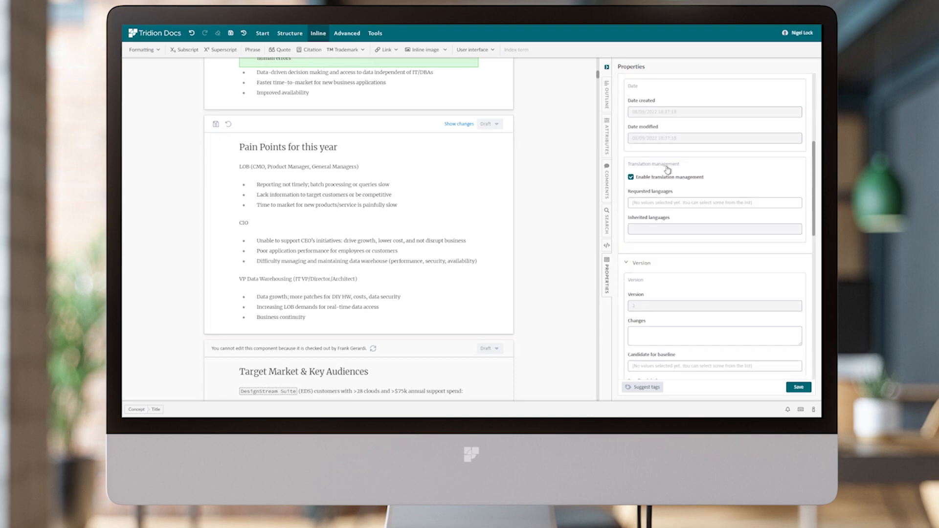
{"action": "scroll", "scroll_direction": "down", "scroll_amount": 3}
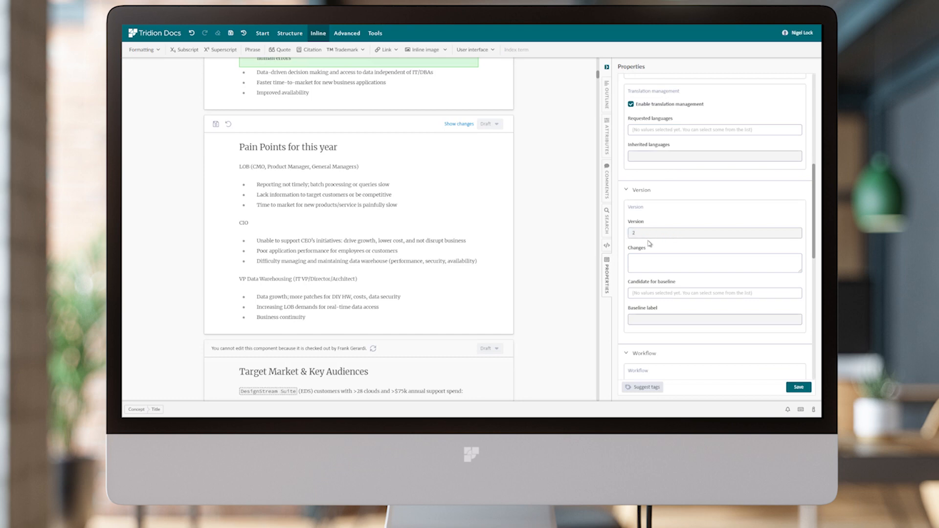
{"action": "mouse_move", "coordinate": [654, 244]}
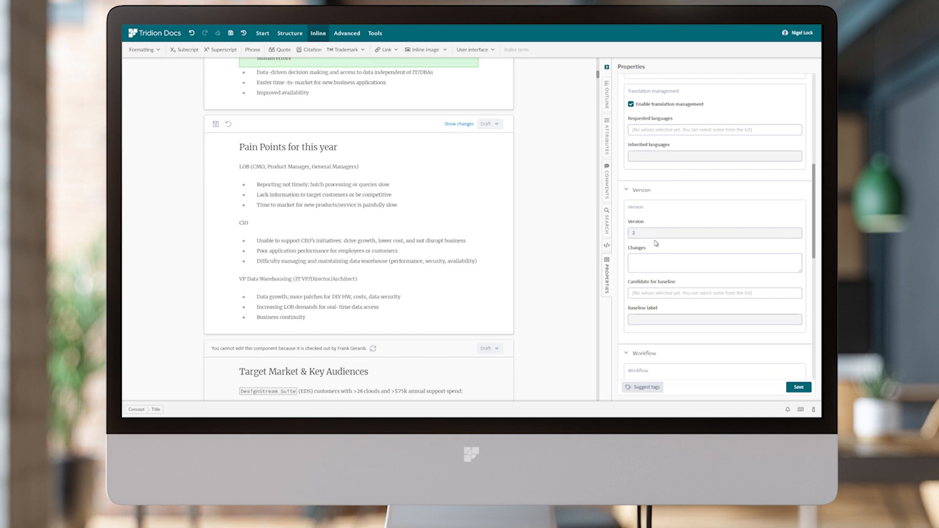
{"action": "mouse_move", "coordinate": [500, 131]}
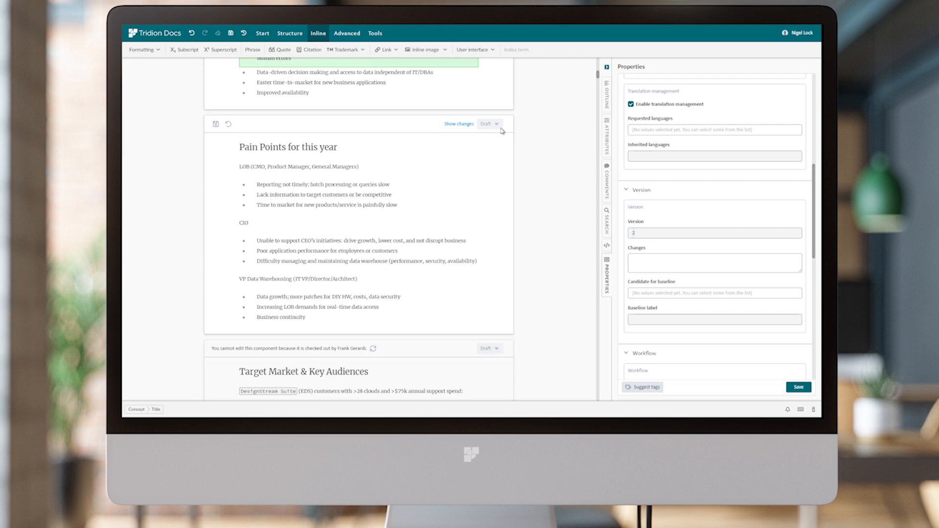
{"action": "mouse_move", "coordinate": [655, 202]}
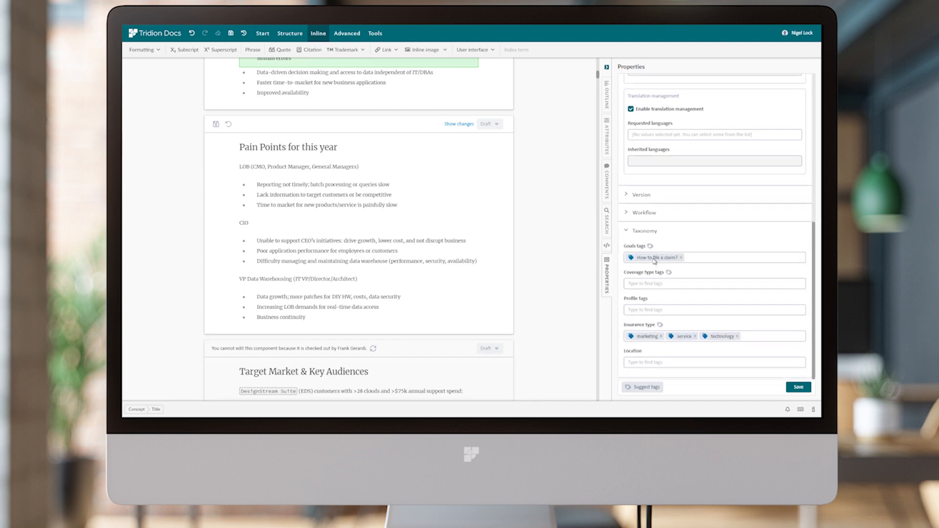
Step: Collapse and re-expand the General properties section, returning toward the outline
{"action": "scroll", "scroll_direction": "up", "scroll_amount": 3}
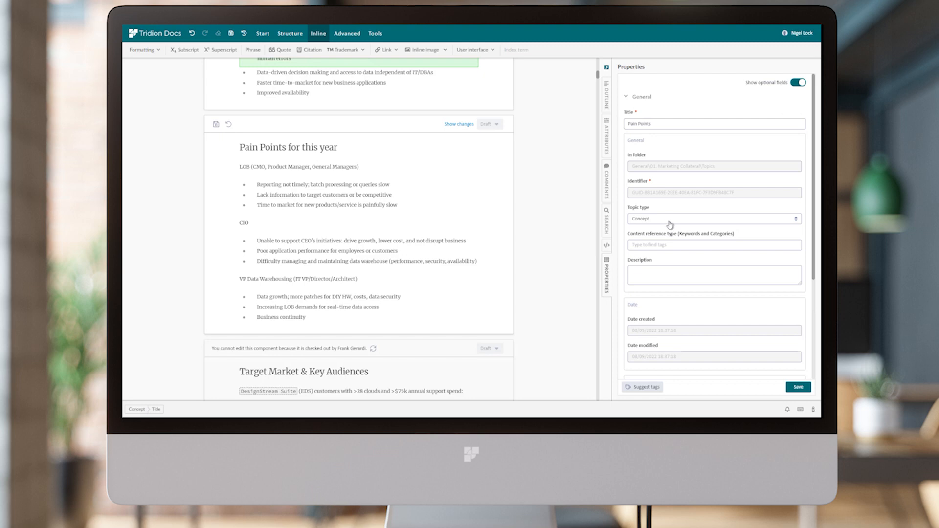
{"action": "mouse_move", "coordinate": [627, 102]}
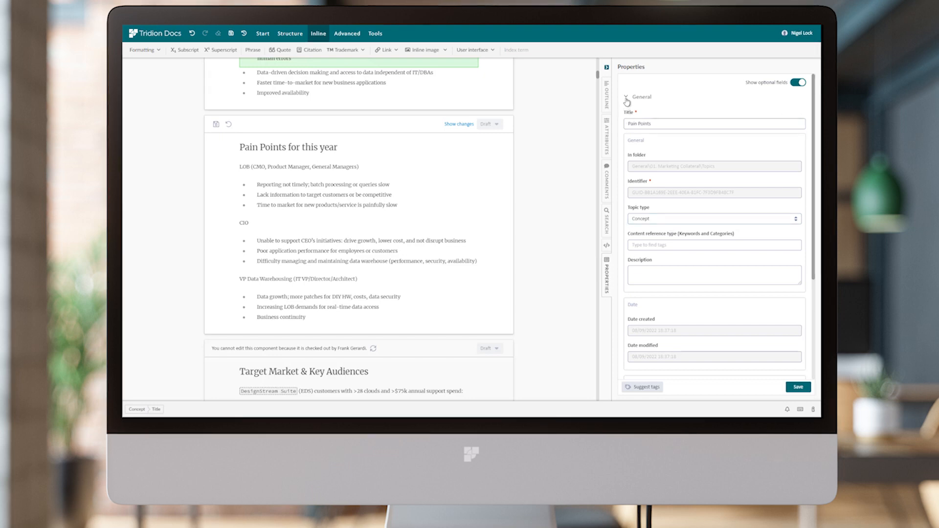
{"action": "left_click", "coordinate": [641, 97]}
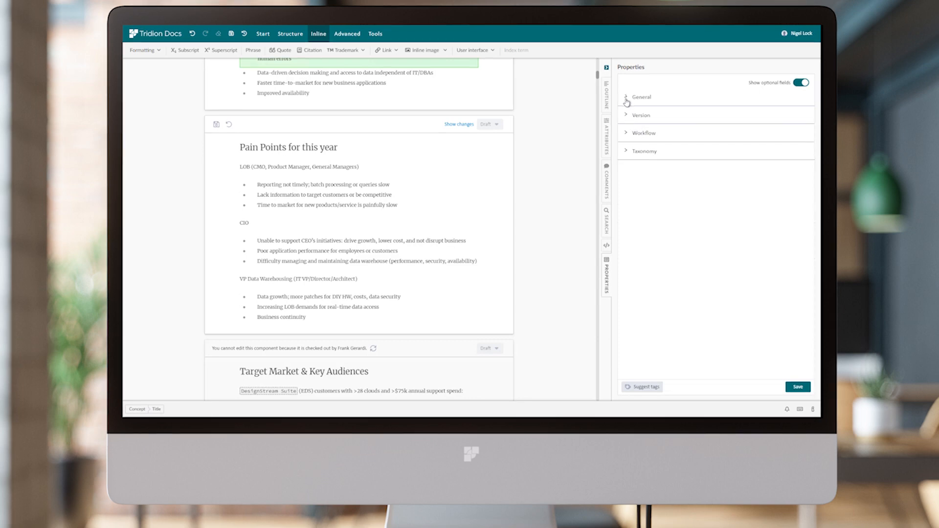
{"action": "left_click", "coordinate": [641, 97]}
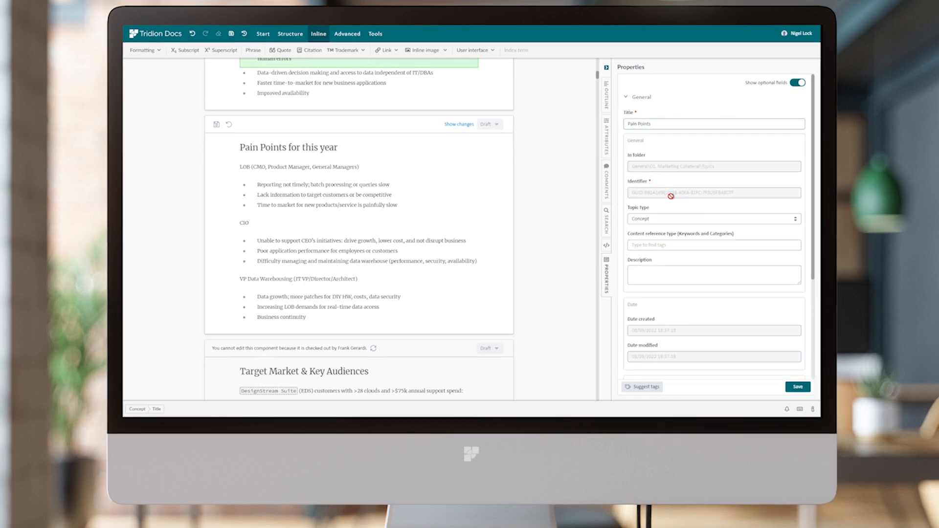
{"action": "mouse_move", "coordinate": [672, 209]}
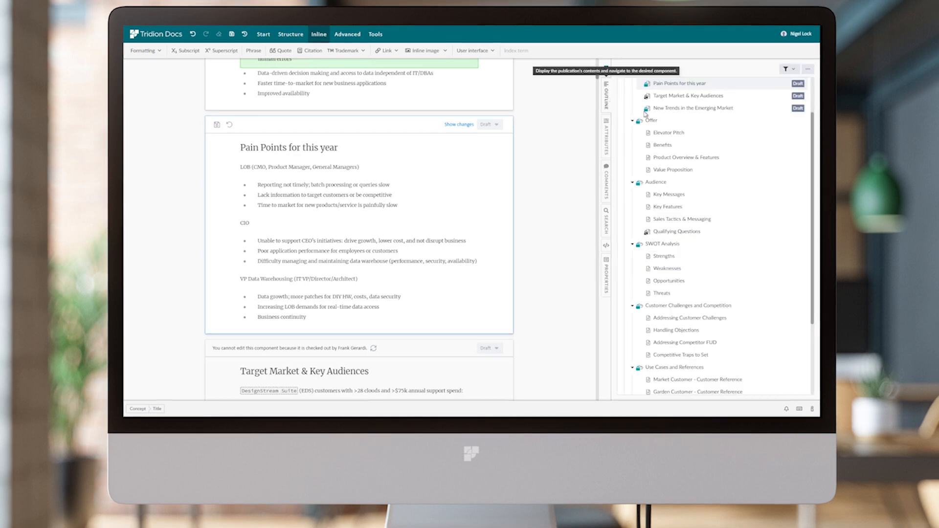
{"action": "scroll", "scroll_direction": "up", "scroll_amount": 3}
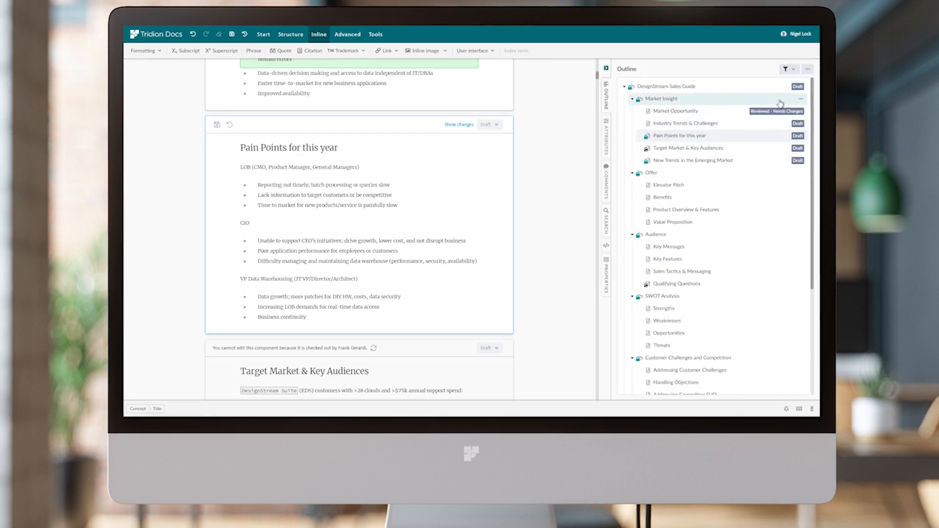
Step: Start inserting a new component below Market Insight, in the Marketing Collateral folder
{"action": "left_click", "coordinate": [801, 99]}
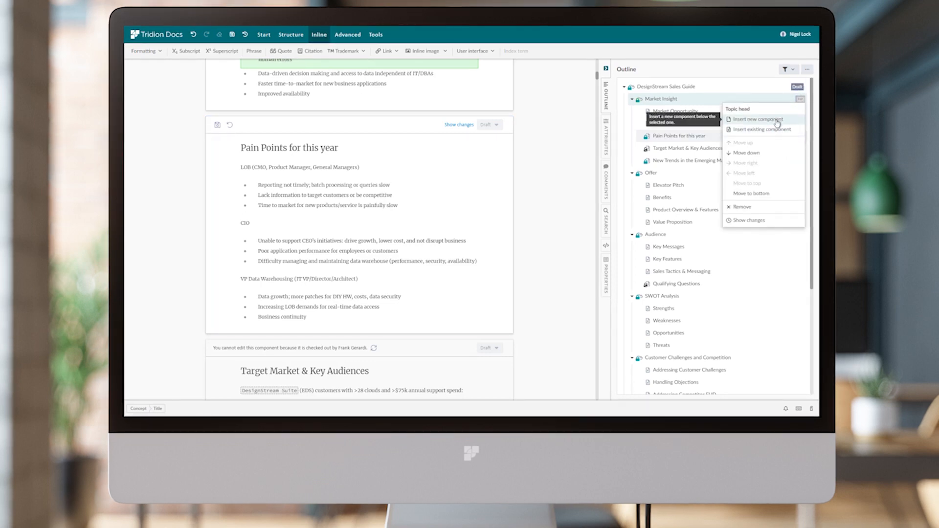
{"action": "left_click", "coordinate": [756, 119]}
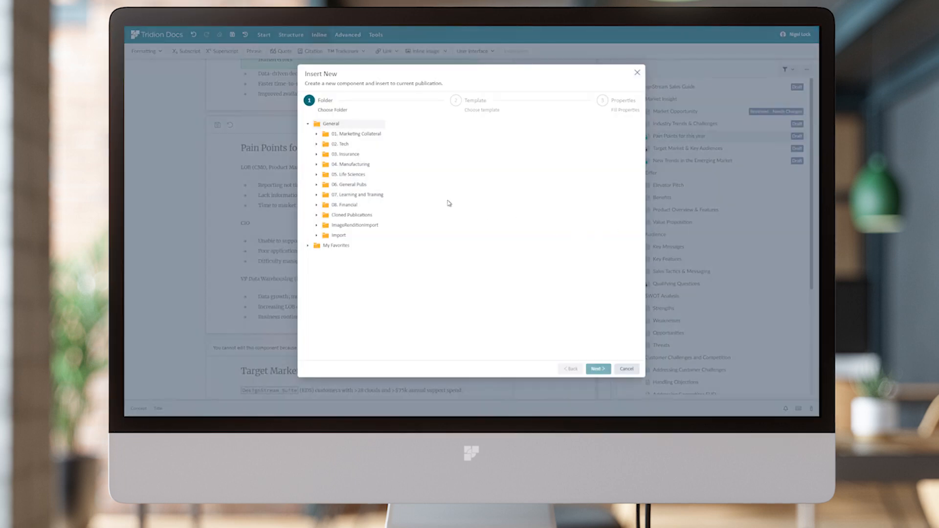
{"action": "mouse_move", "coordinate": [390, 108]}
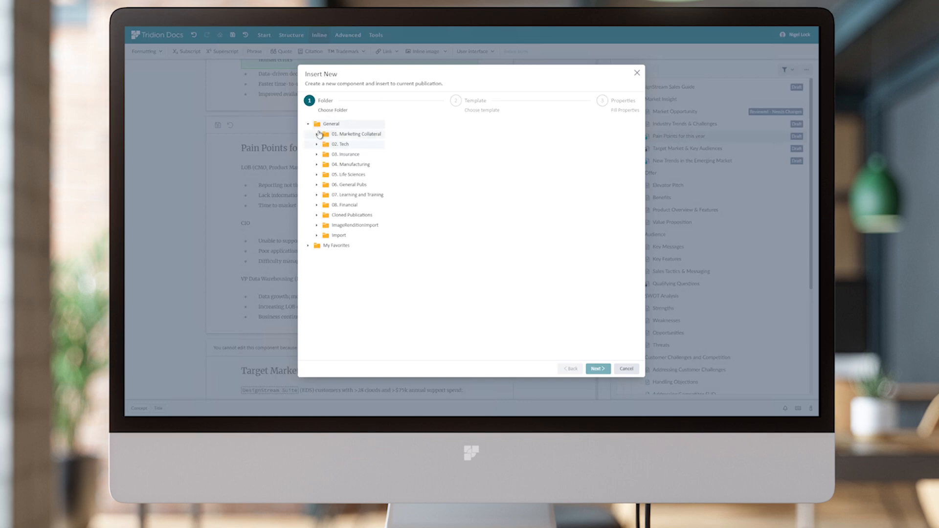
{"action": "left_click", "coordinate": [318, 134]}
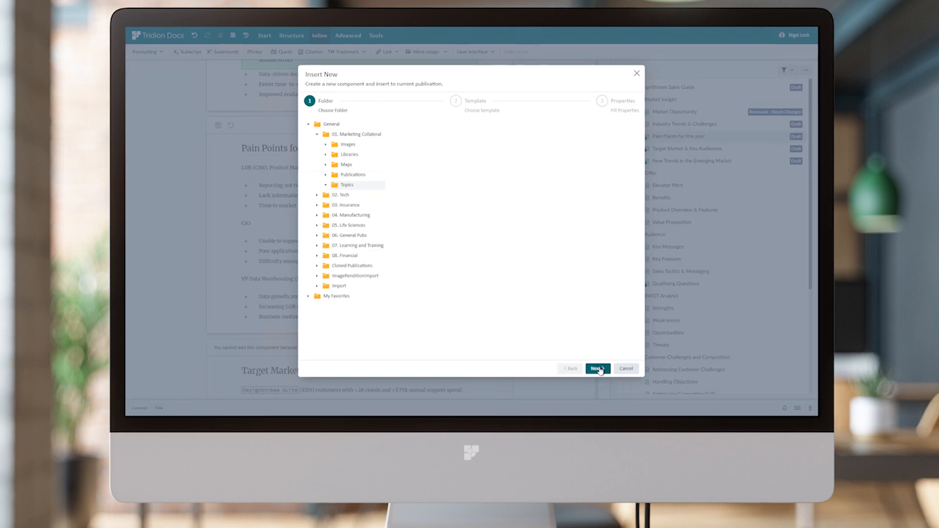
{"action": "left_click", "coordinate": [597, 369]}
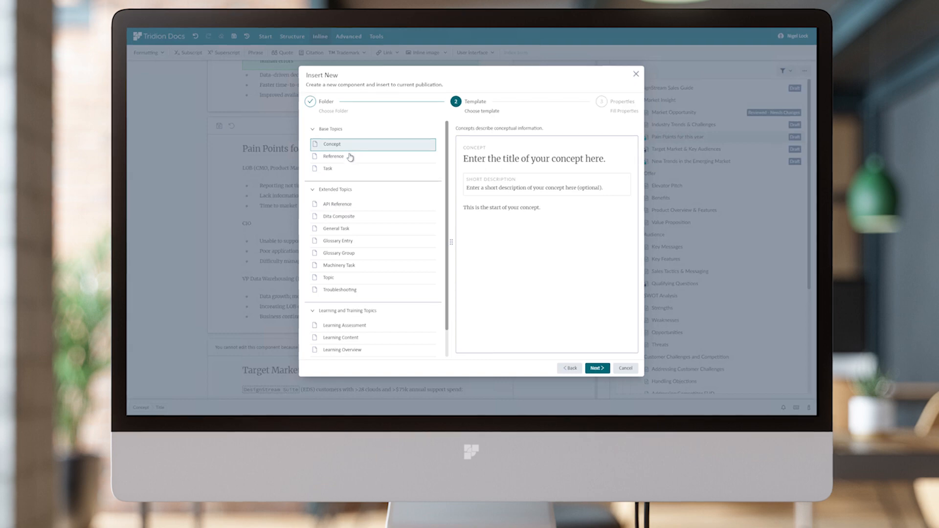
Step: Preview the Reference template, then choose the Task template under Base Topics
{"action": "left_click", "coordinate": [334, 157]}
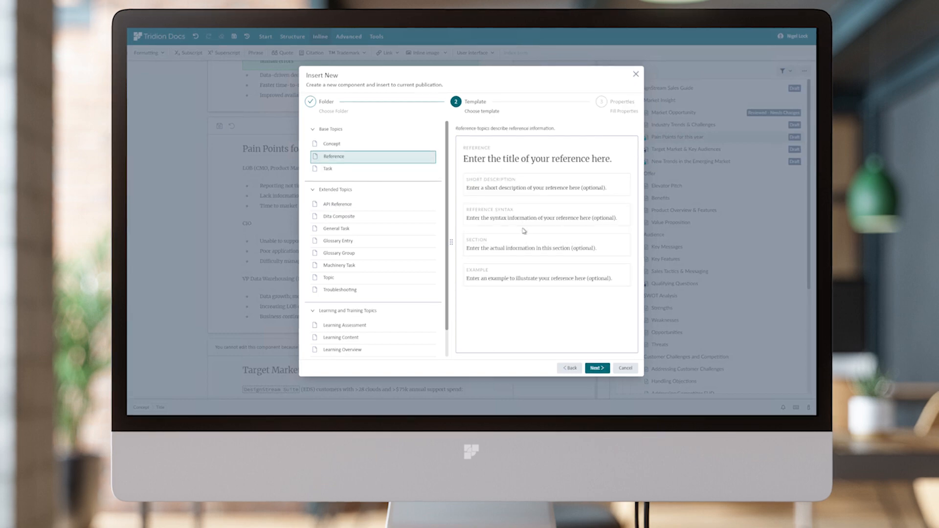
{"action": "mouse_move", "coordinate": [339, 173]}
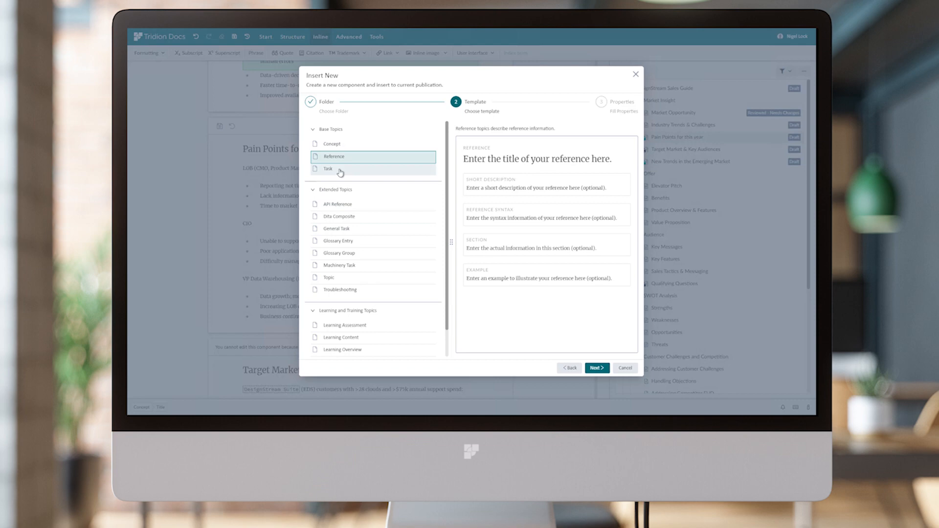
{"action": "left_click", "coordinate": [329, 168]}
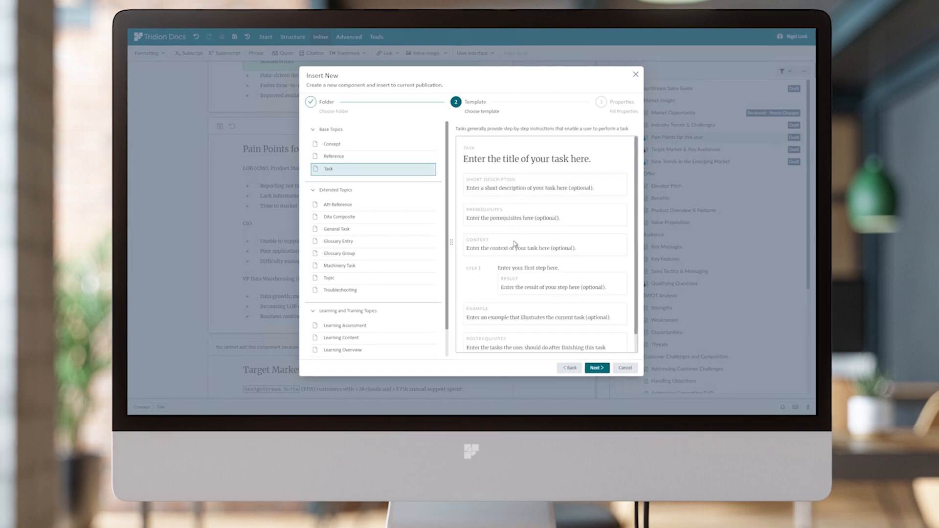
{"action": "mouse_move", "coordinate": [513, 273]}
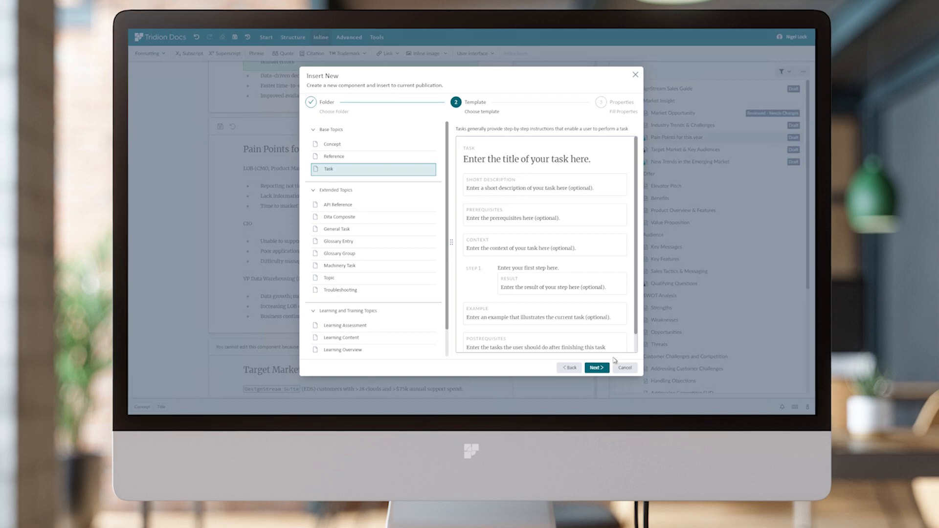
{"action": "mouse_move", "coordinate": [597, 367]}
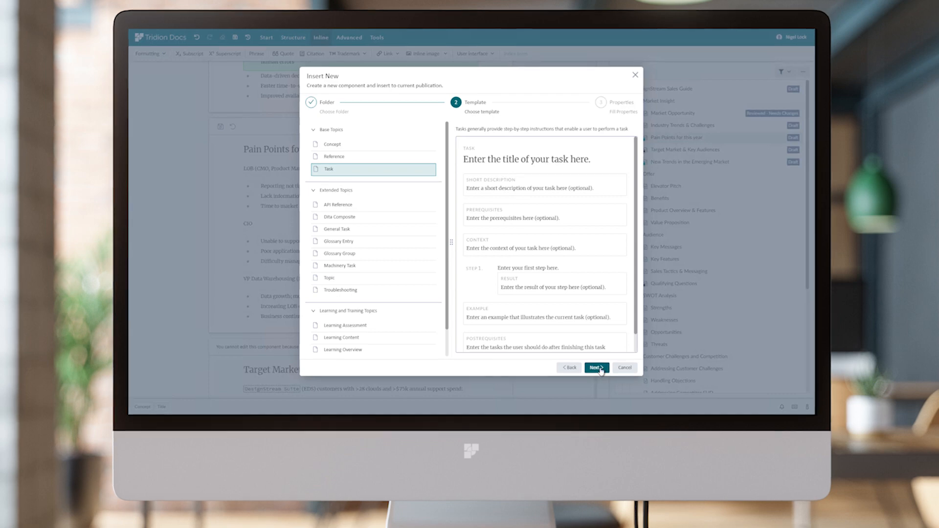
Step: Title the new task topic 'Sales process' and insert it under Market Insight
{"action": "left_click", "coordinate": [596, 367]}
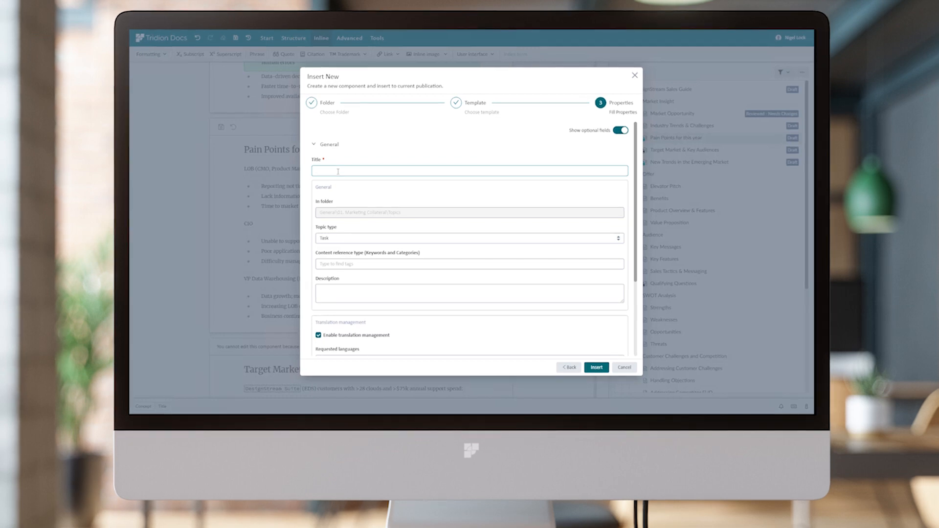
{"action": "type", "text": "Sales"}
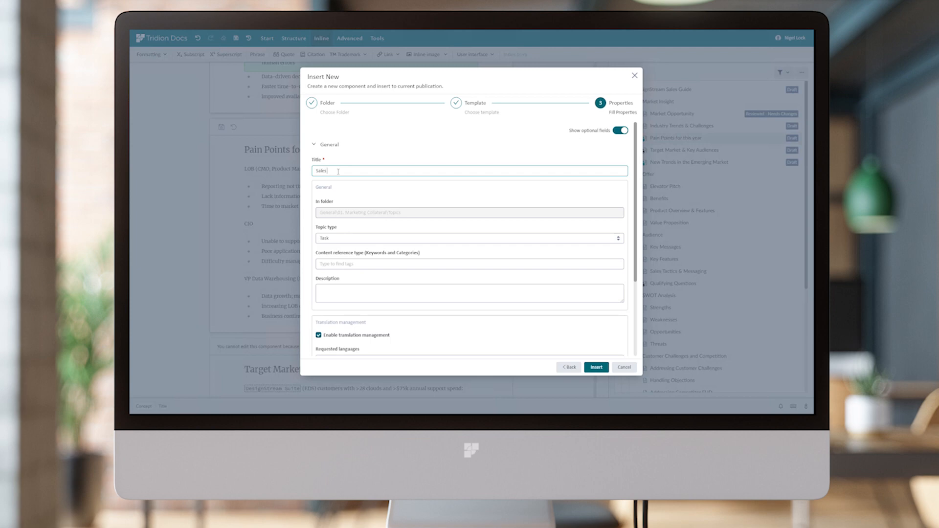
{"action": "type", "text": "process"}
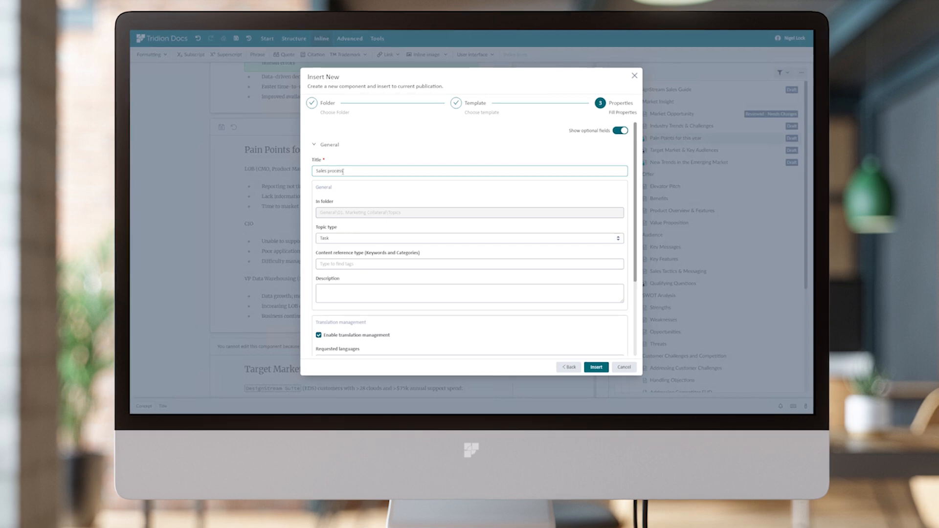
{"action": "left_click", "coordinate": [595, 366]}
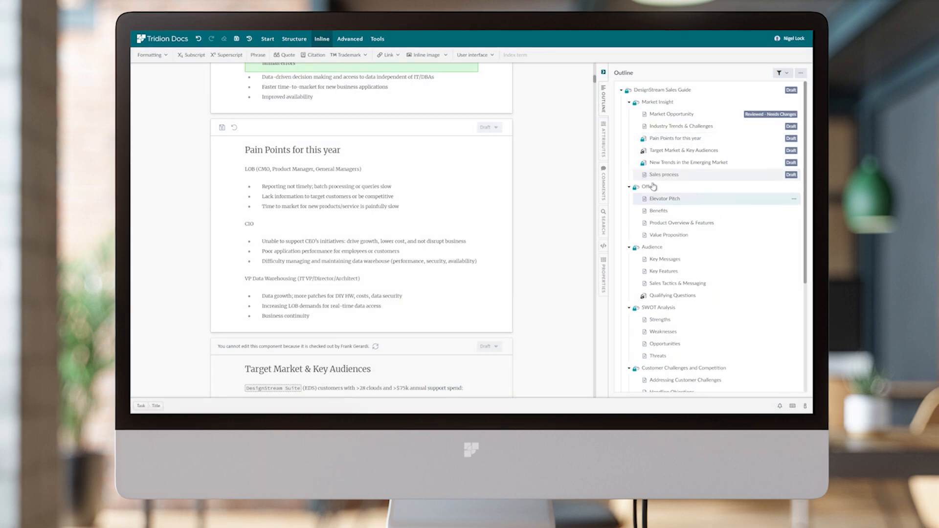
Step: Fill the Sales process short description with 'Overview of sales process'
{"action": "left_click", "coordinate": [663, 174]}
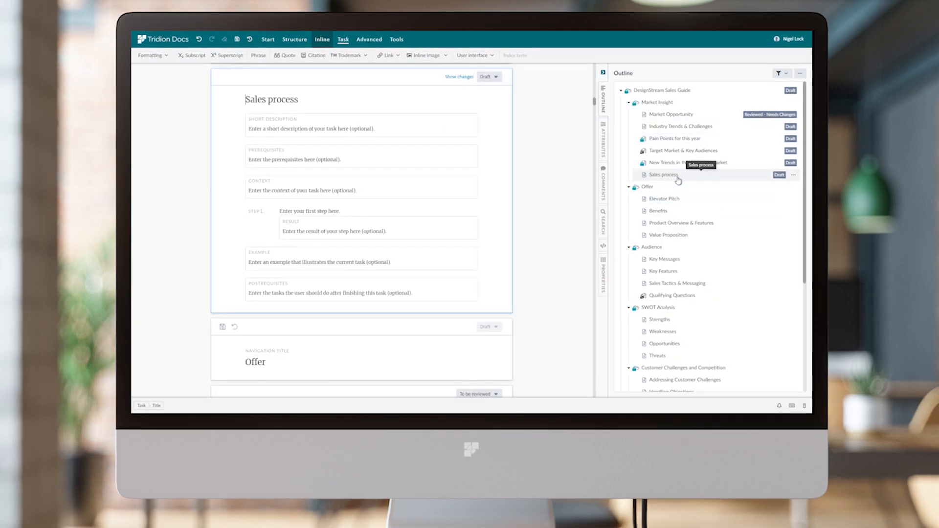
{"action": "mouse_move", "coordinate": [618, 170]}
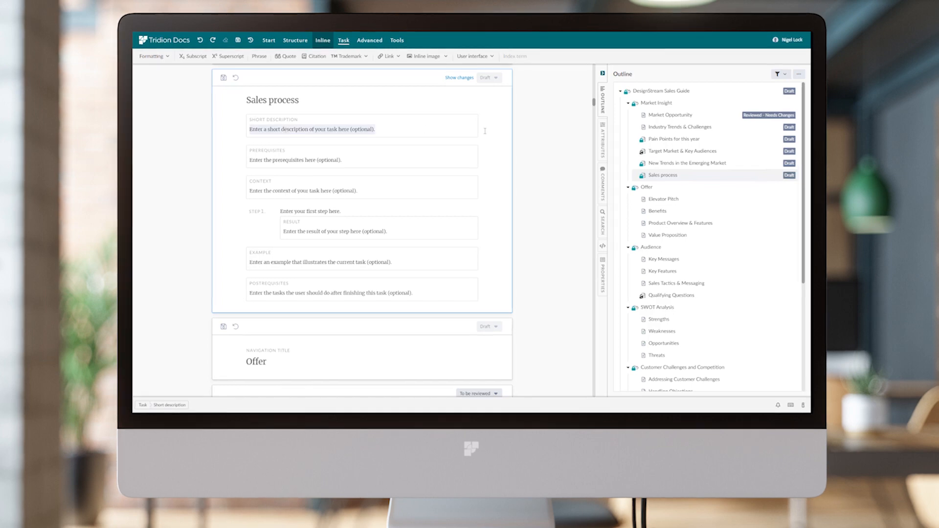
{"action": "type", "text": "Overview"}
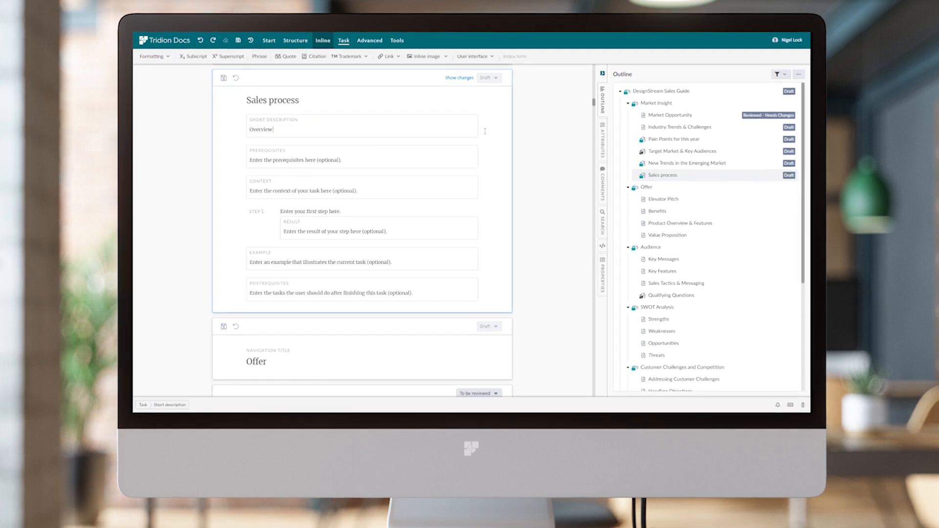
{"action": "type", "text": "of sales process"}
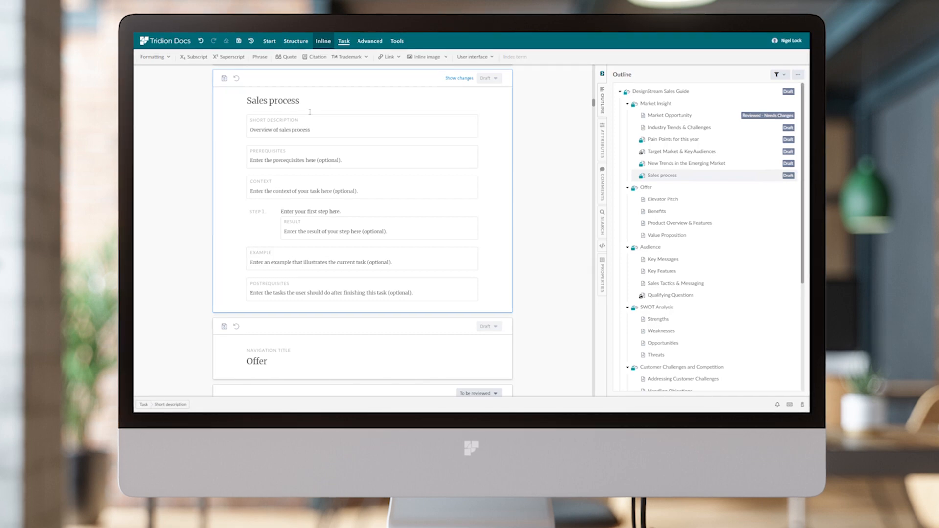
{"action": "left_click", "coordinate": [311, 211]}
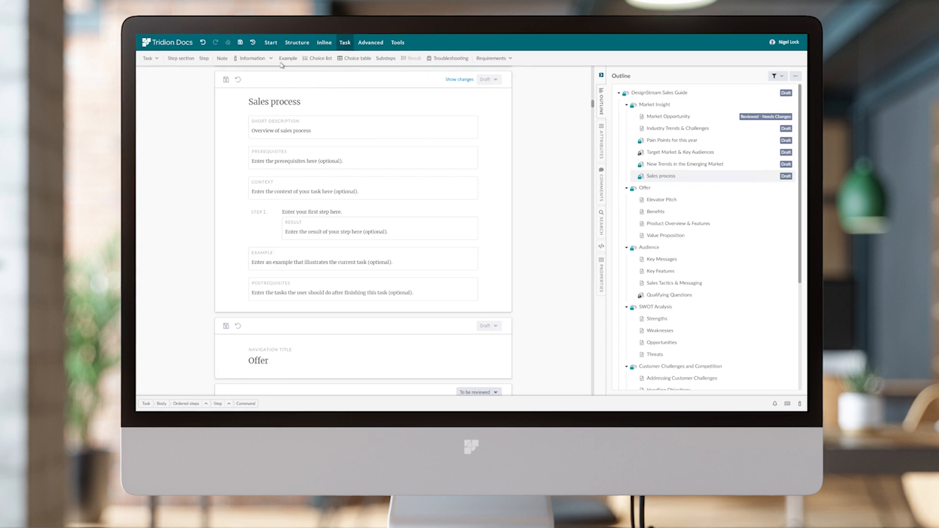
Step: Copy the Sales process Draft Space link and switch to a fresh browser tab
{"action": "left_click", "coordinate": [239, 42]}
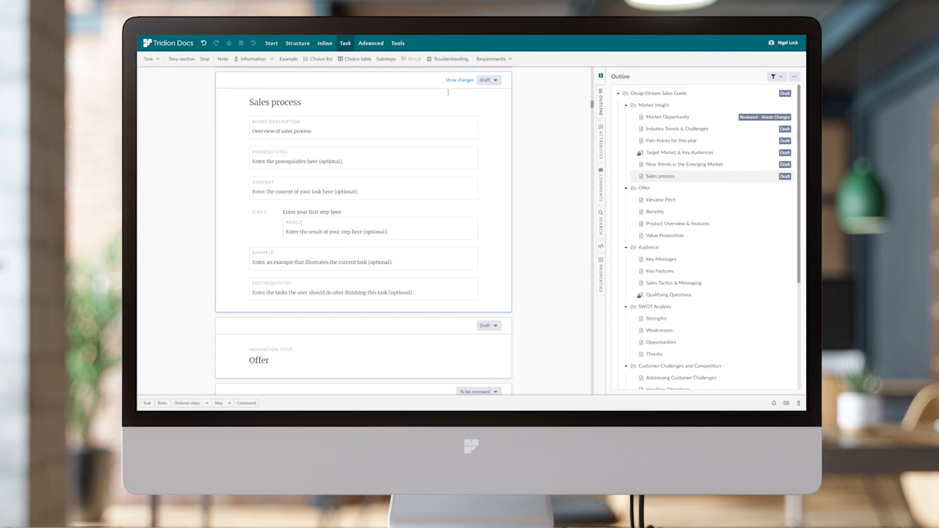
{"action": "mouse_move", "coordinate": [705, 182]}
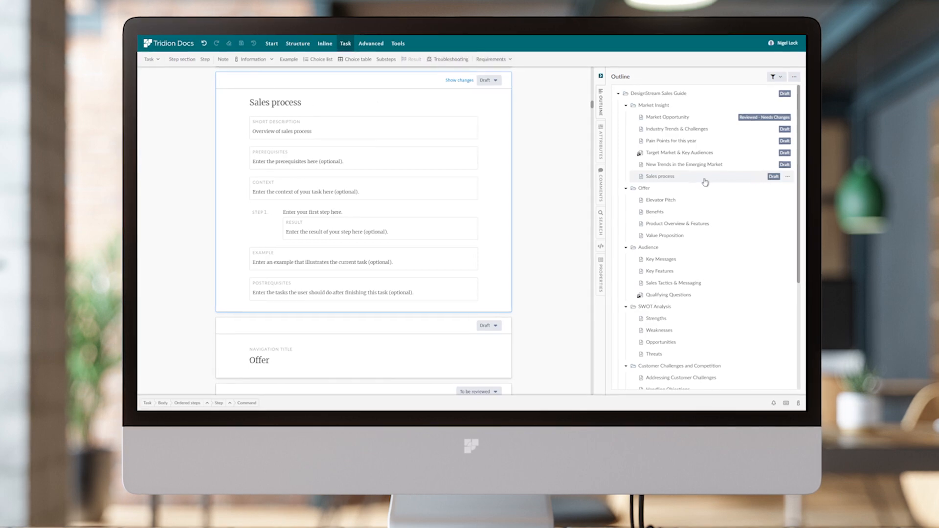
{"action": "left_click", "coordinate": [789, 176]}
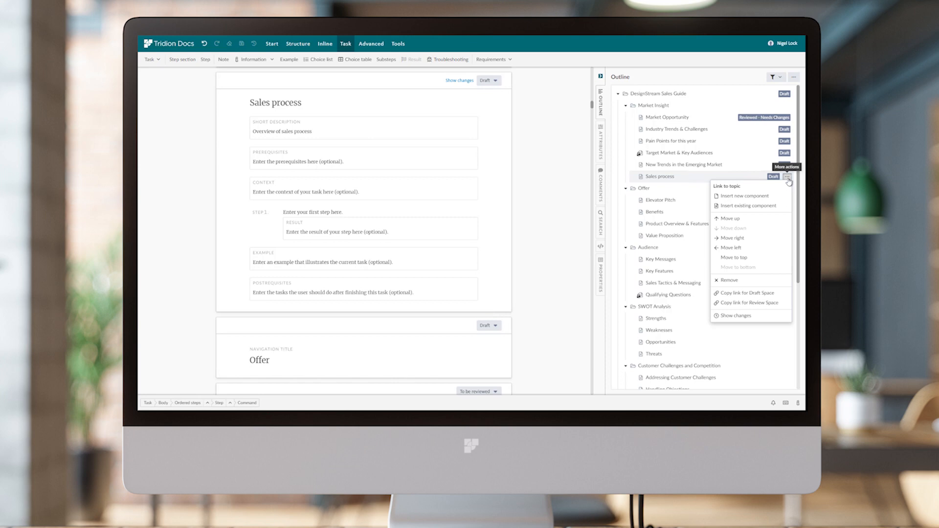
{"action": "mouse_move", "coordinate": [730, 257]}
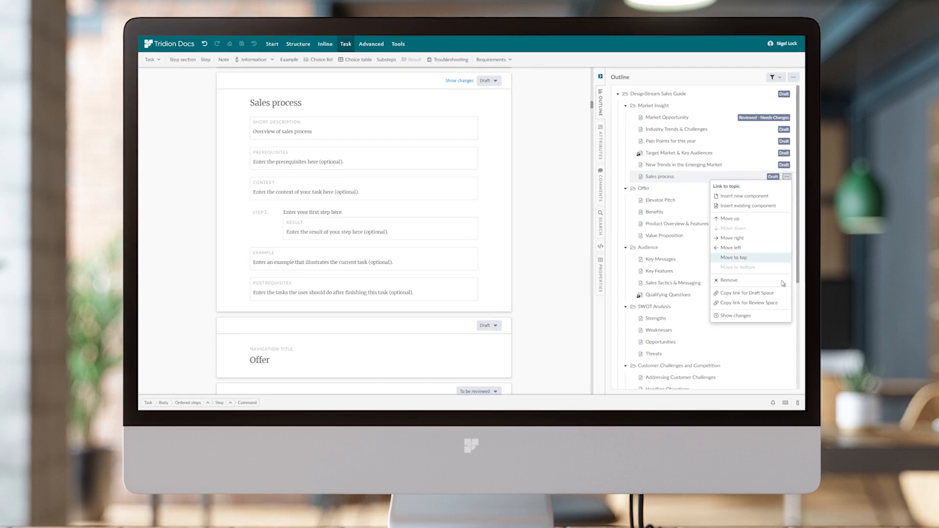
{"action": "mouse_move", "coordinate": [745, 303]}
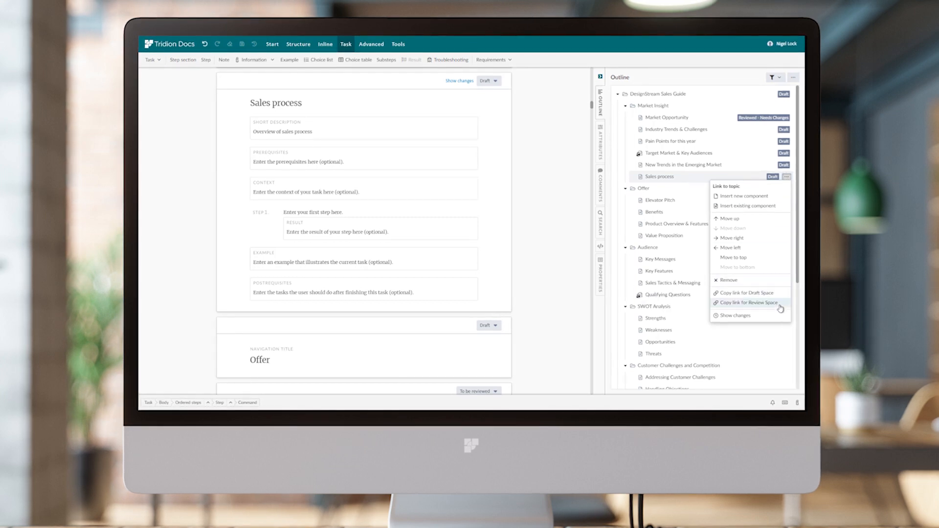
{"action": "mouse_move", "coordinate": [747, 292]}
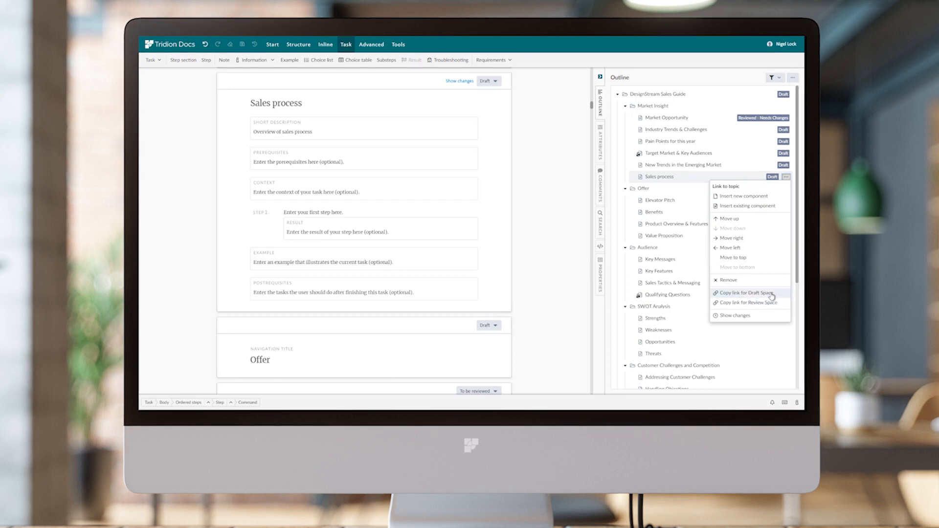
{"action": "left_click", "coordinate": [772, 296]}
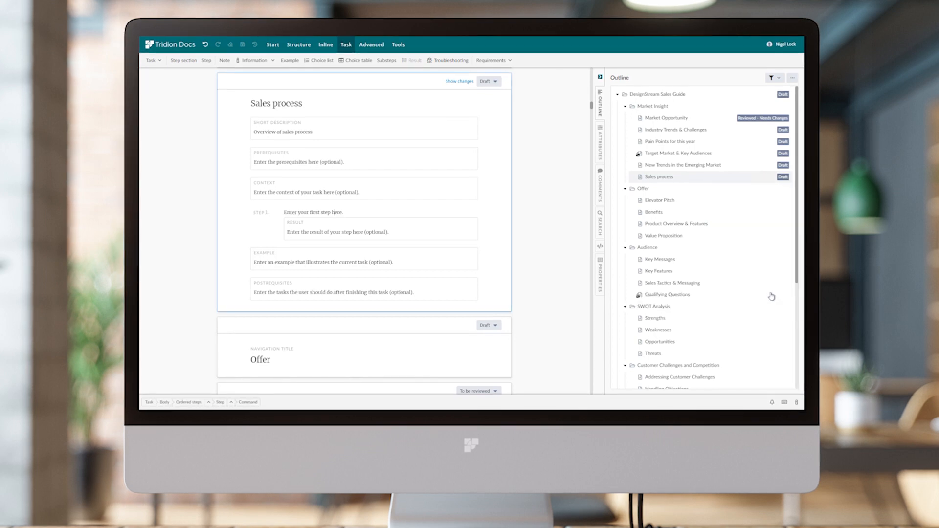
{"action": "mouse_move", "coordinate": [478, 44]}
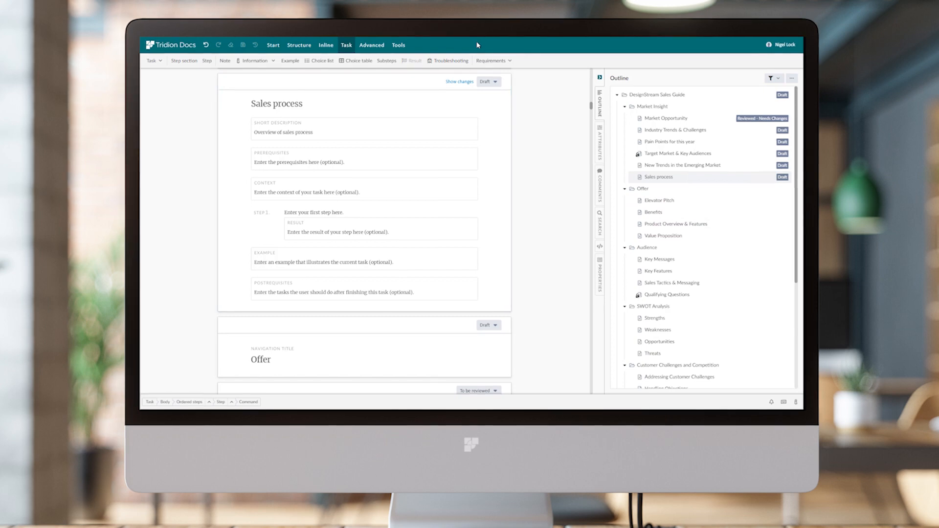
{"action": "left_click", "coordinate": [398, 42]}
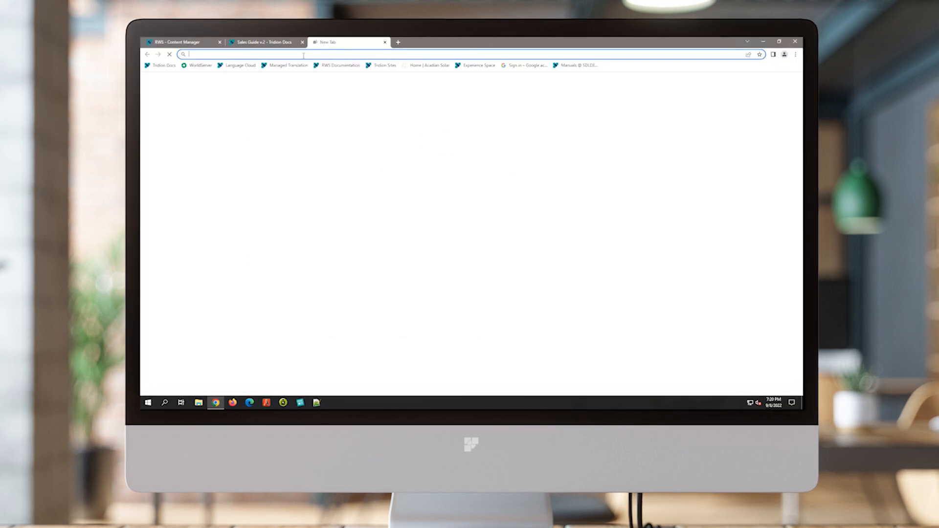
Step: Paste and go to the copied draft-space link, showing the Sales process topic
{"action": "right_click", "coordinate": [240, 54]}
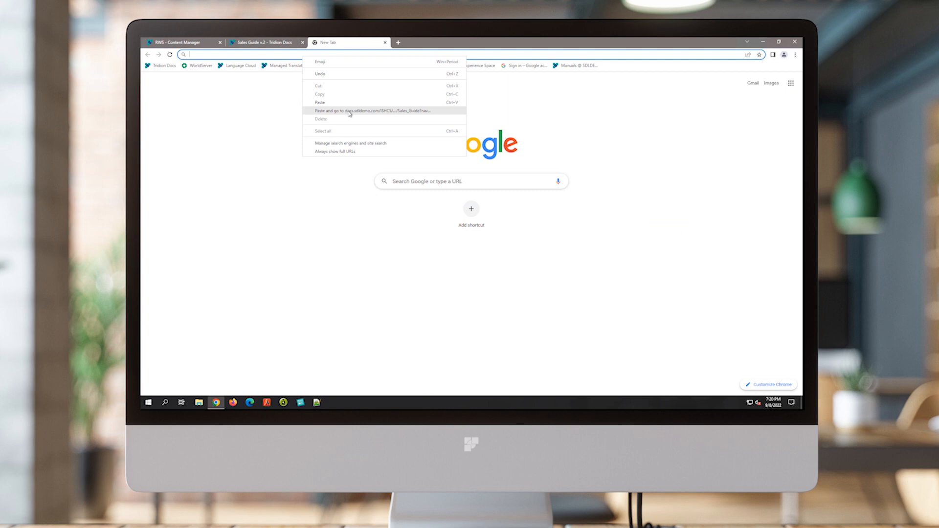
{"action": "left_click", "coordinate": [349, 111]}
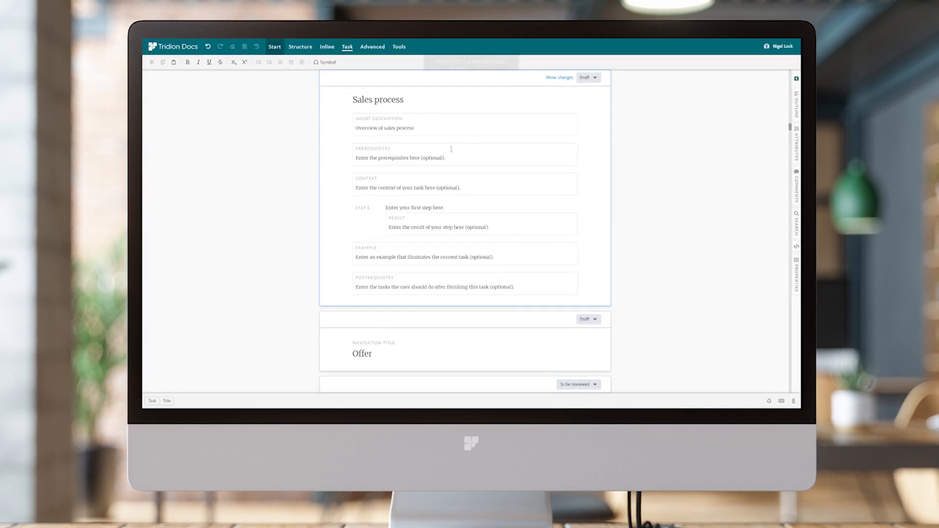
Step: Show the publication outline beside the Sales process topic, listed as Draft under Market Insight
{"action": "scroll", "scroll_direction": "down", "scroll_amount": 3}
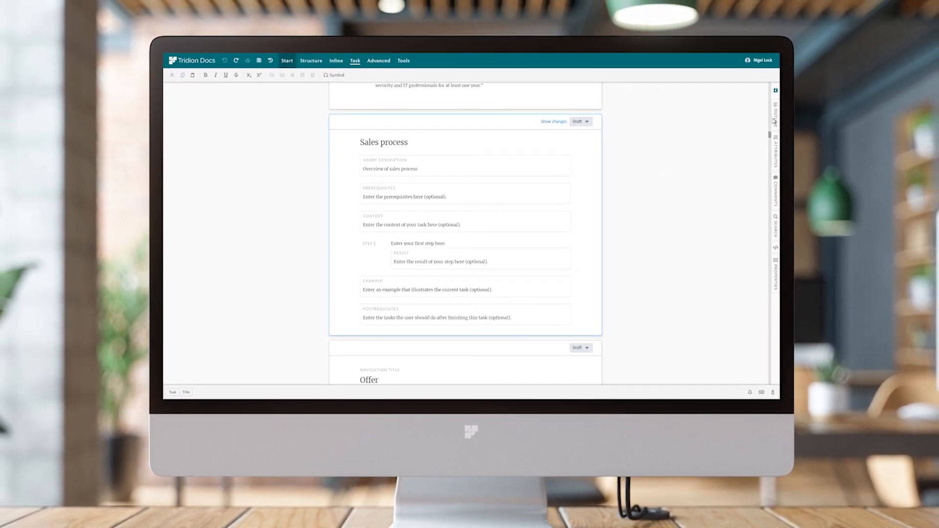
{"action": "left_click", "coordinate": [775, 111]}
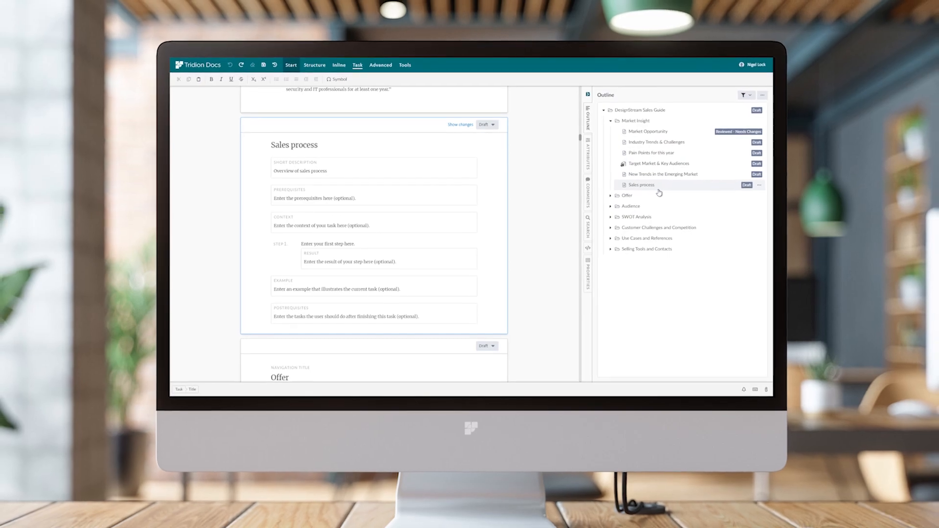